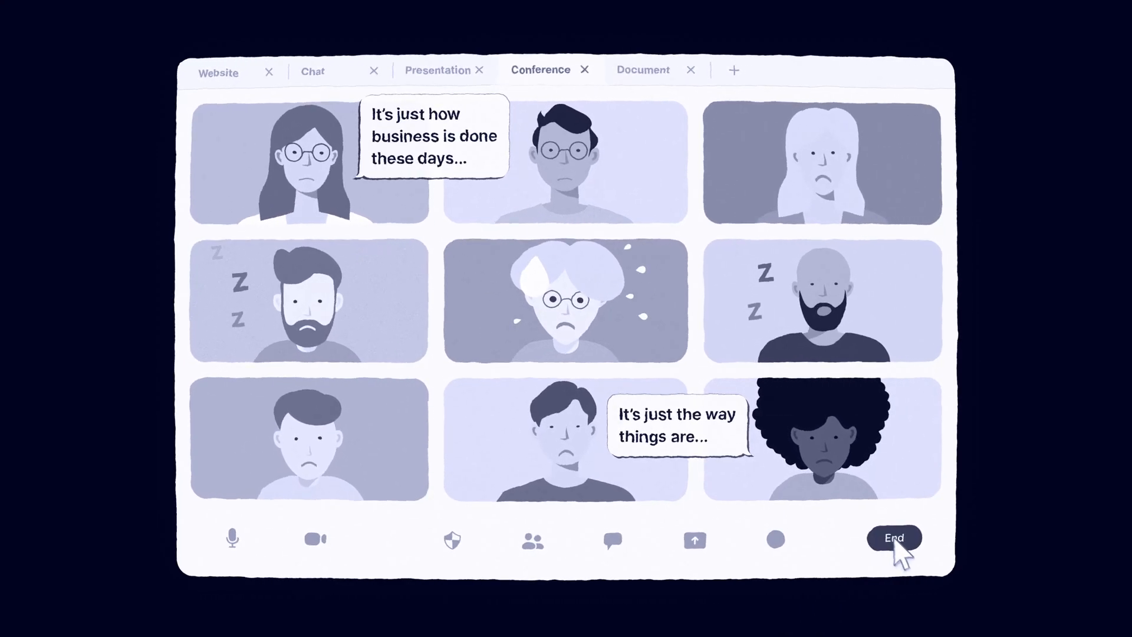
End the nine-participant conference call from the toolbar
click(894, 538)
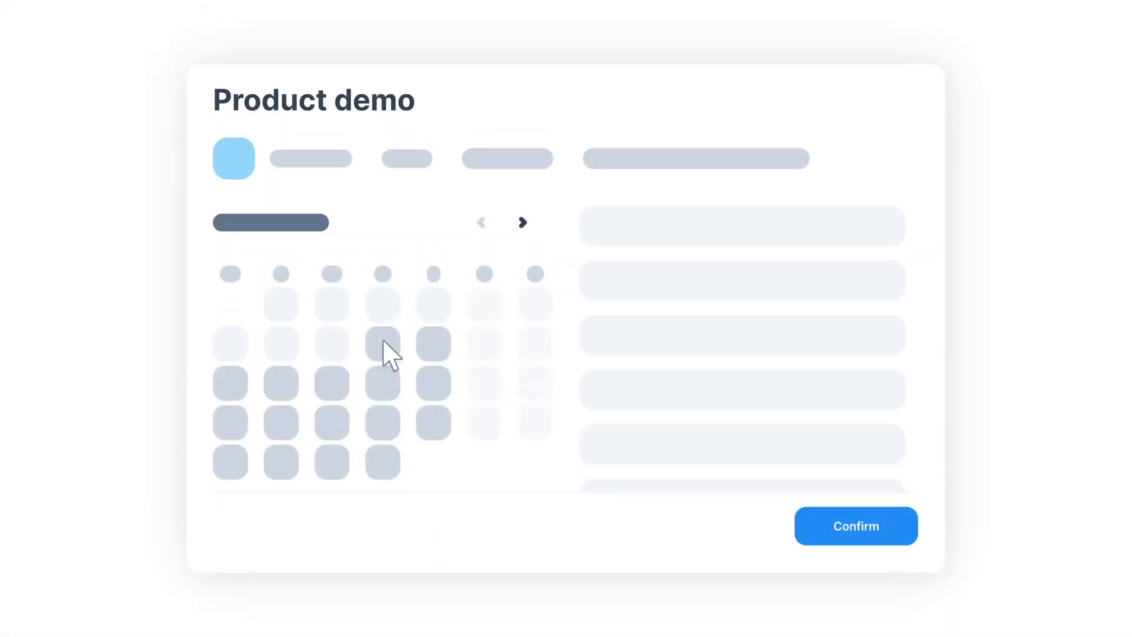
Pick a calendar day for the Product demo and confirm the time slot
click(382, 344)
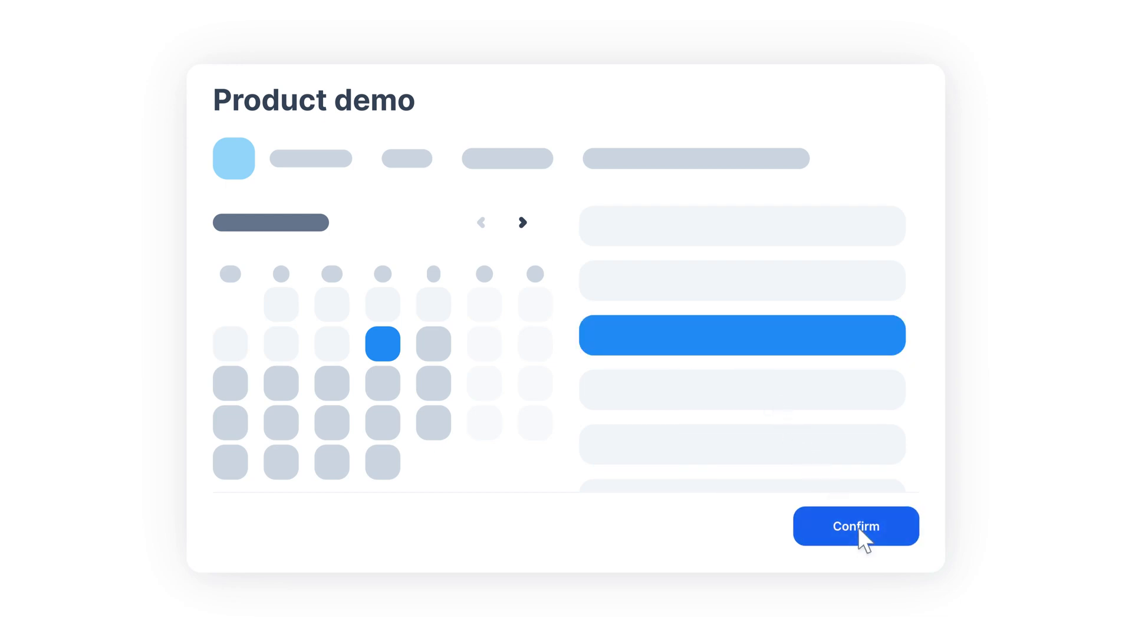
click(856, 525)
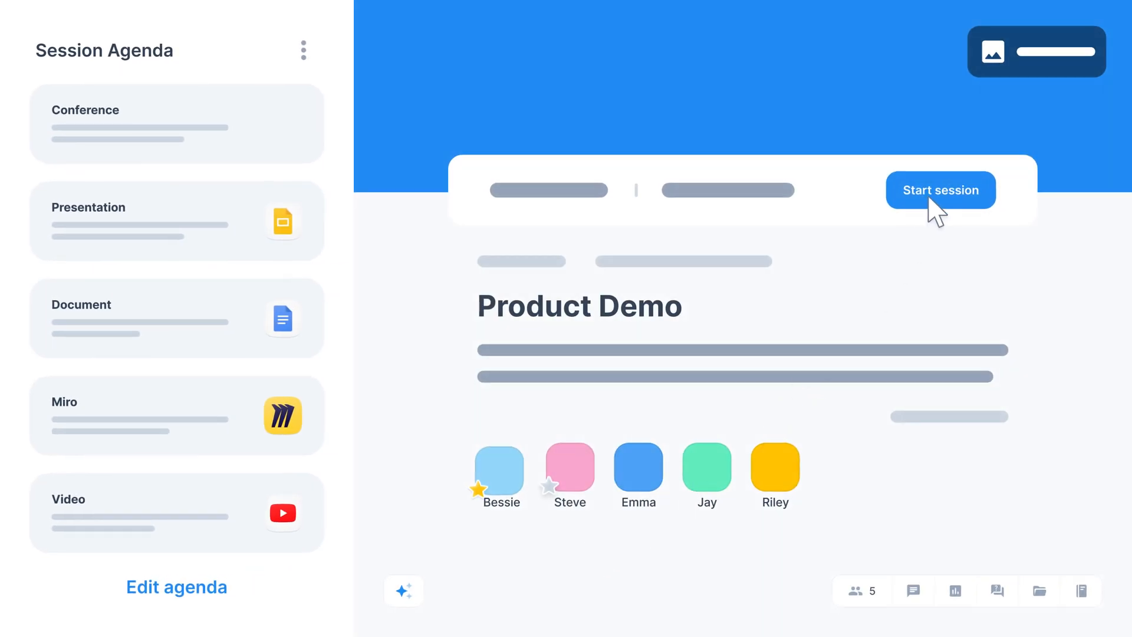
Start the Product Demo session to bring up the five participants' video tiles
click(940, 189)
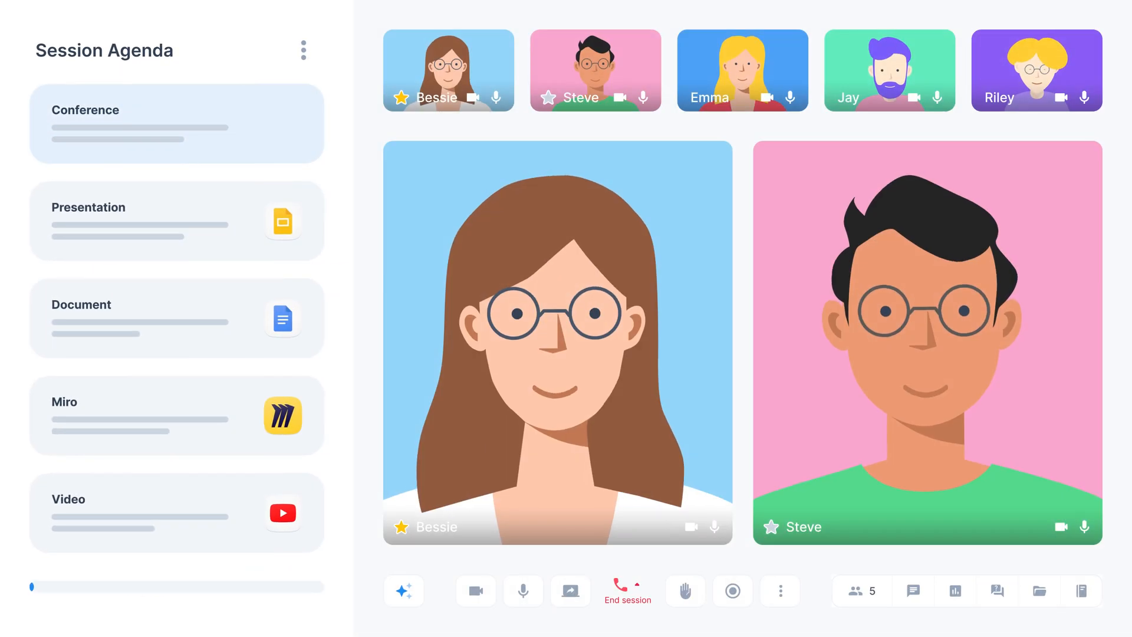
Switch the agenda to Presentation and display slide 3 of 15
click(176, 221)
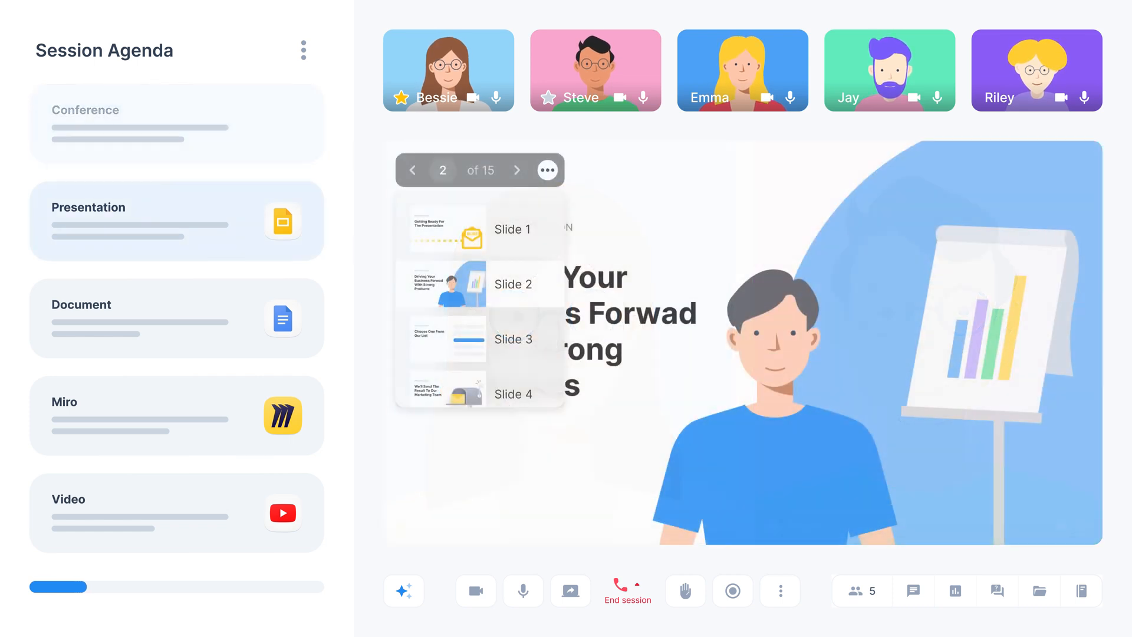
click(518, 170)
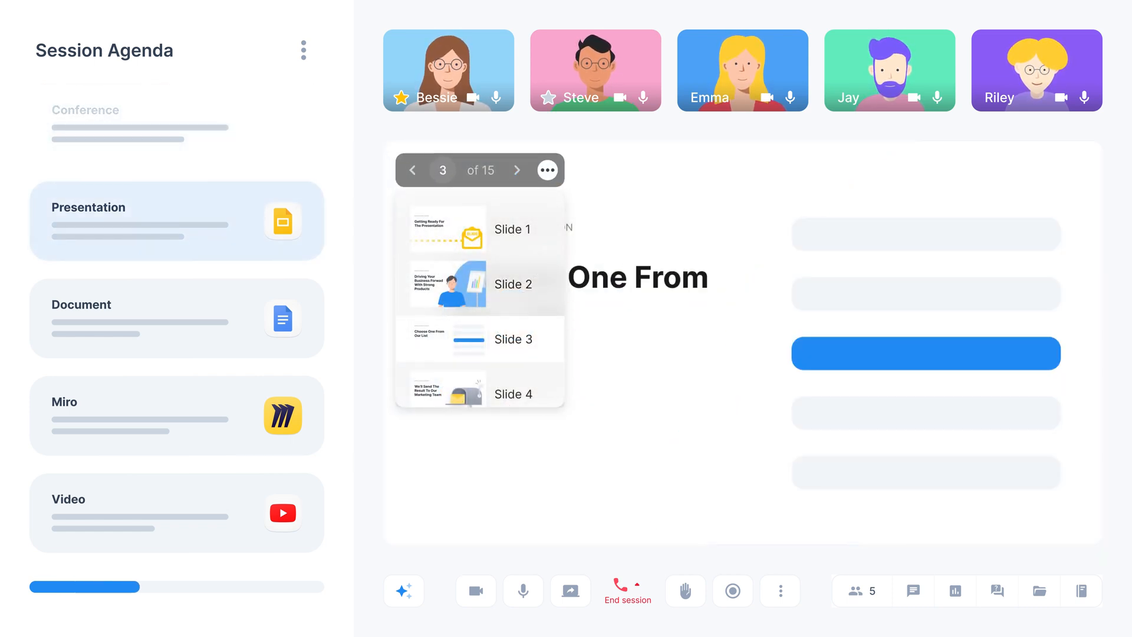